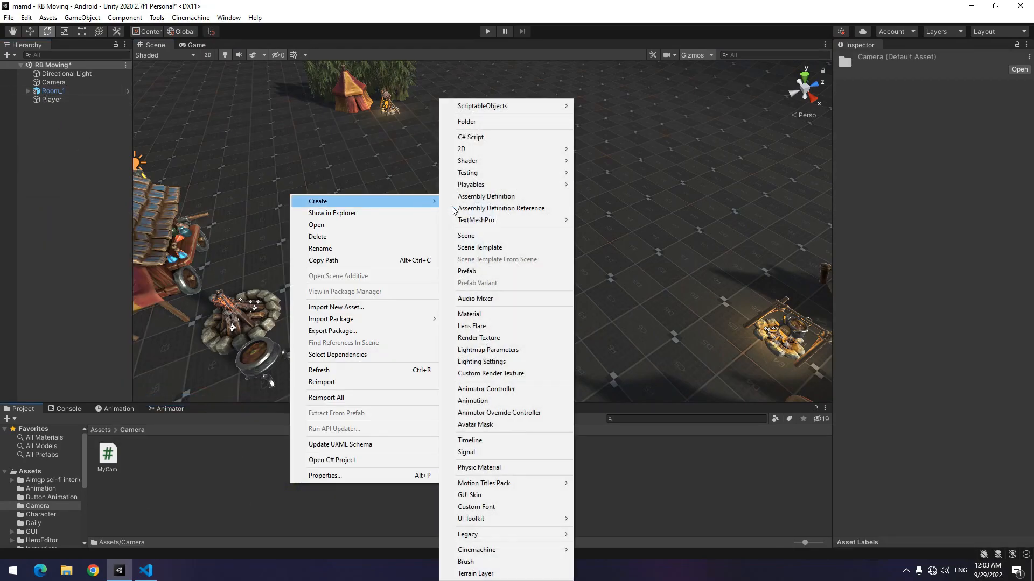
Step: Create a new material in the Camera folder and set its base colour to red
click(469, 313)
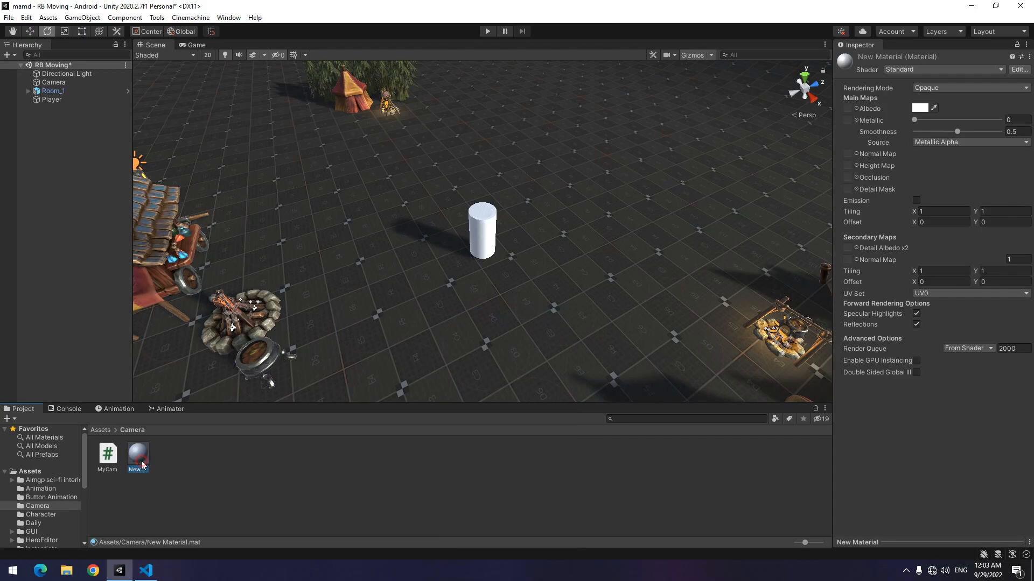
click(919, 108)
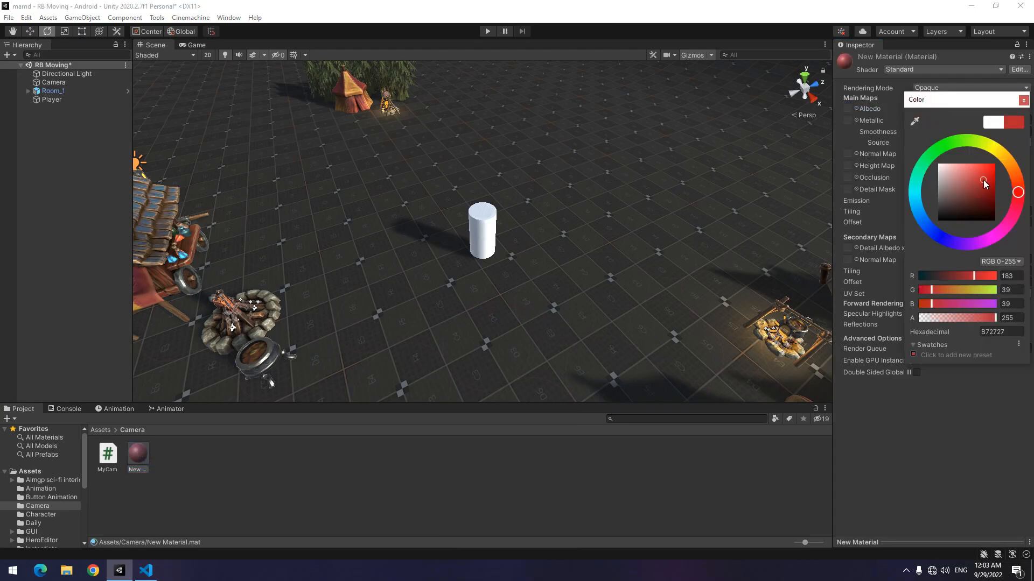
click(1022, 99)
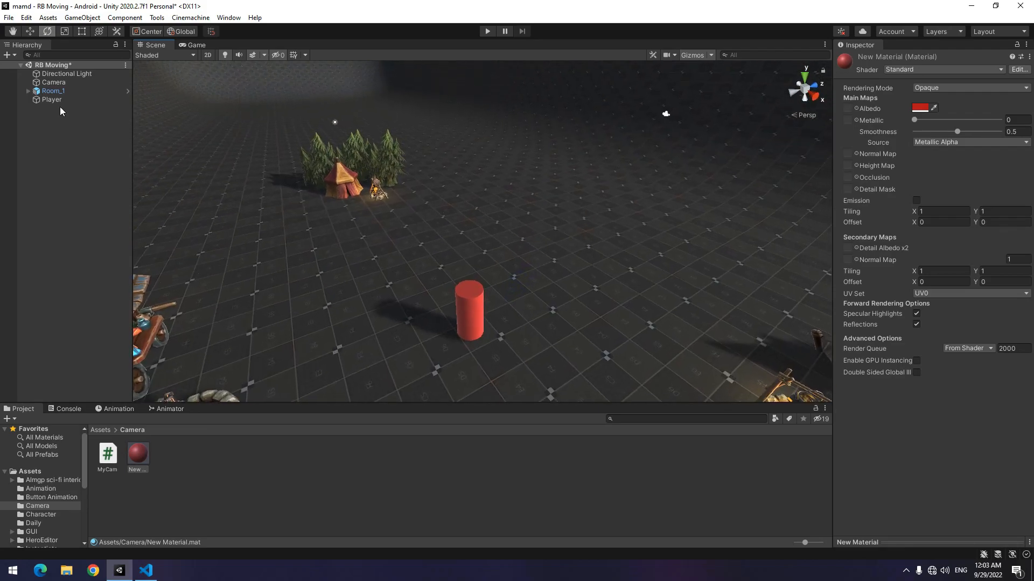
Step: Parent the Camera under Player and raise it to about Y 0.91, near the cylinder top
click(54, 82)
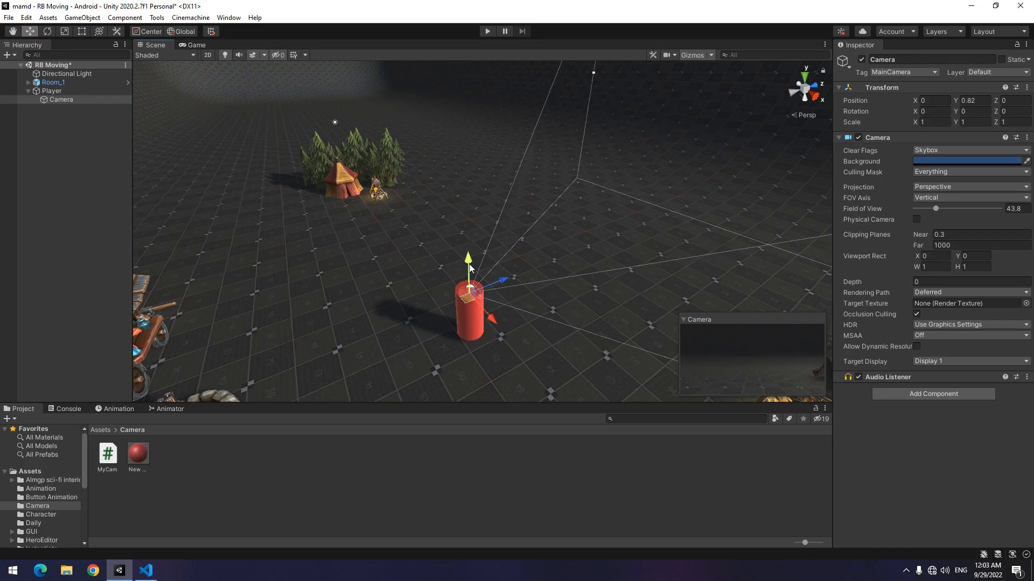
drag(468, 258, 468, 254)
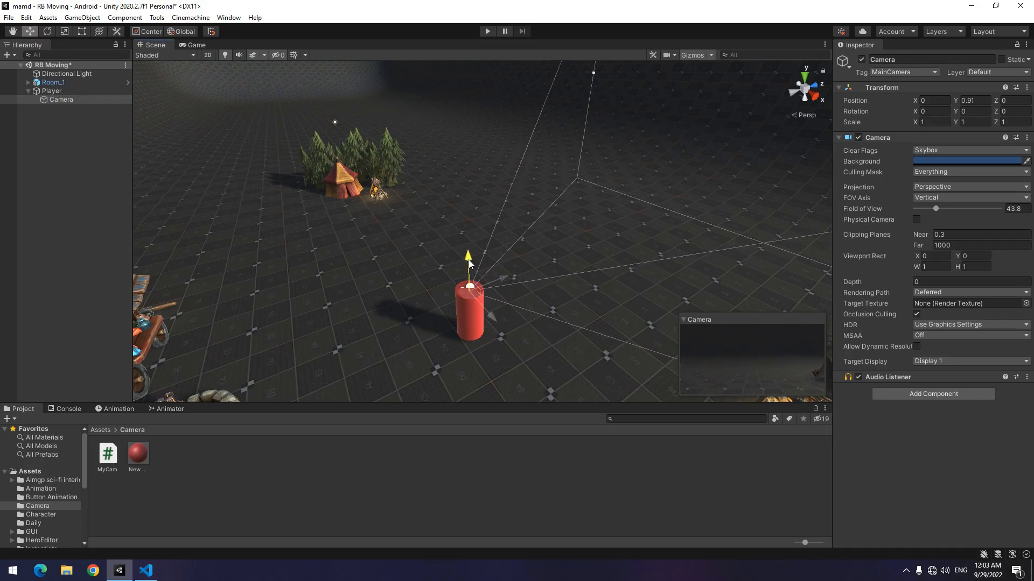
click(52, 90)
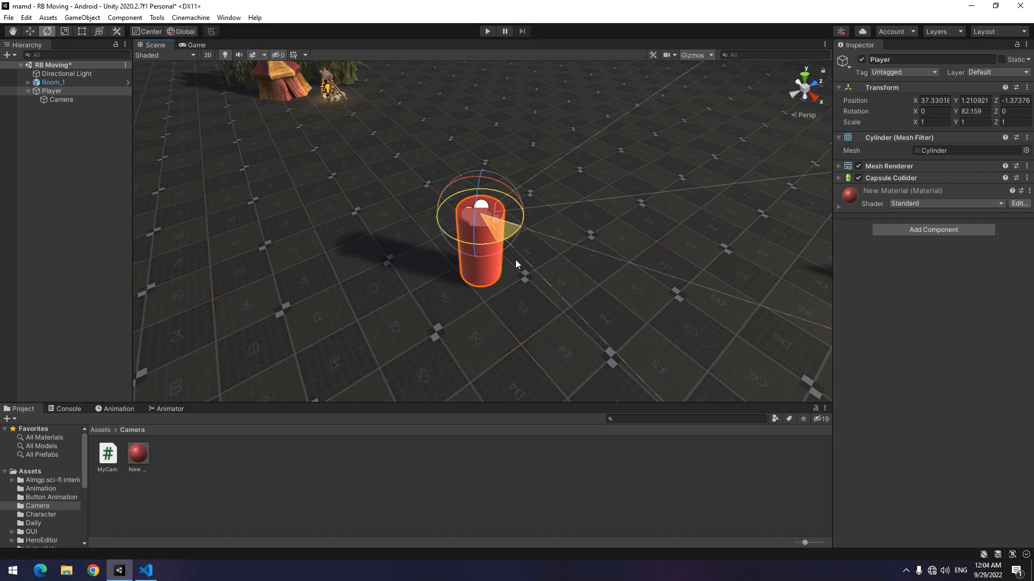
drag(516, 264, 482, 253)
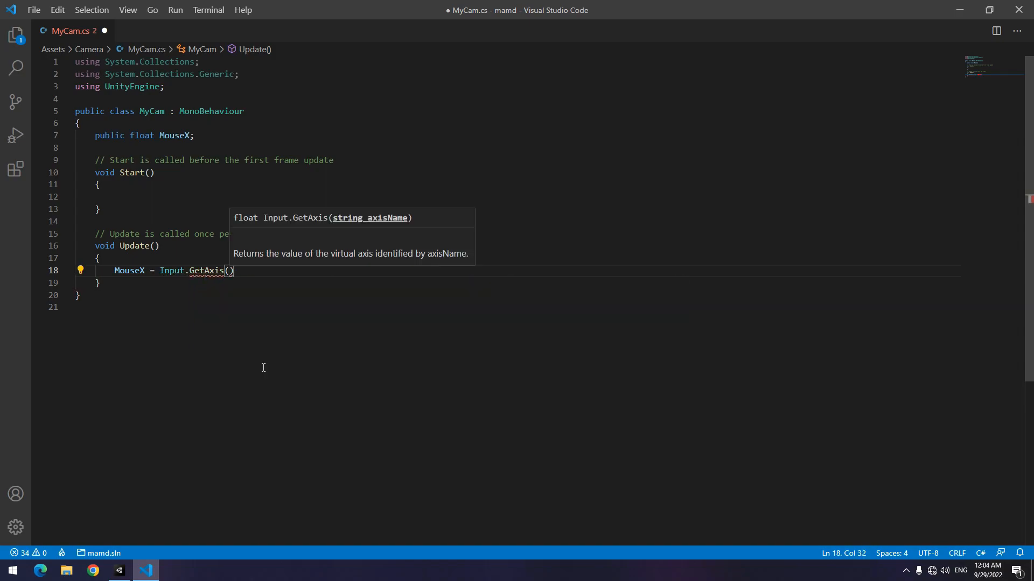
Step: Set MouseX from Mouse X × 100 × Time.deltaTime and call Body.Rotate(Vector3.up, MouseX)
text("Mouse")
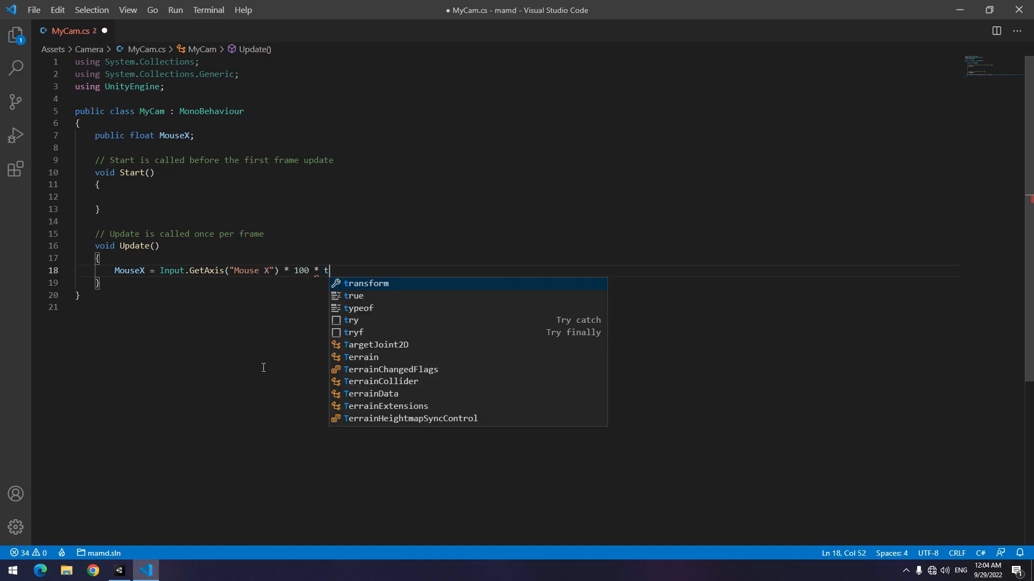
text(ime.deltaTime;)
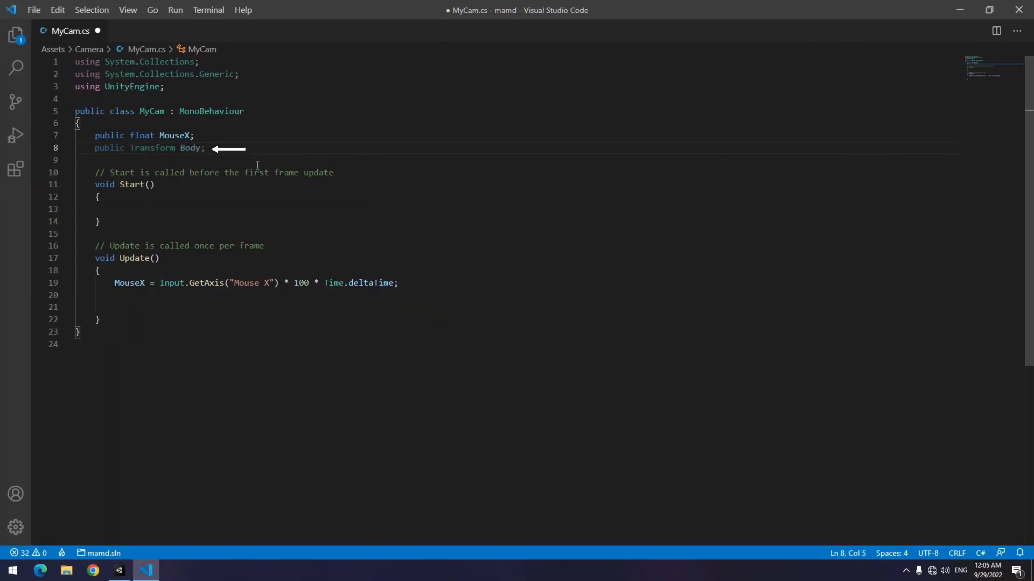
text(Body.Rotate(Vector3.up , MouseX);)
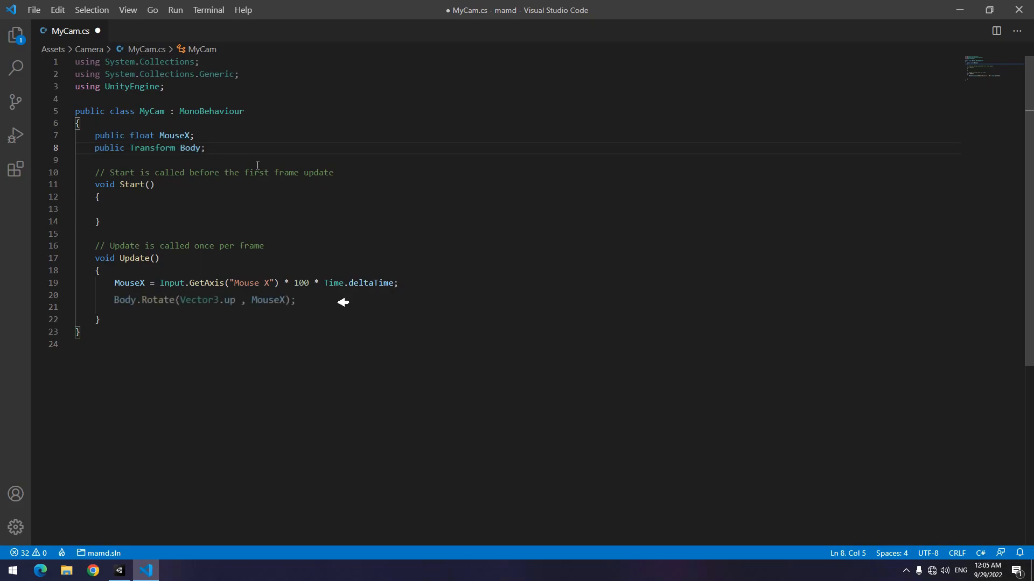
mouse_move(323, 301)
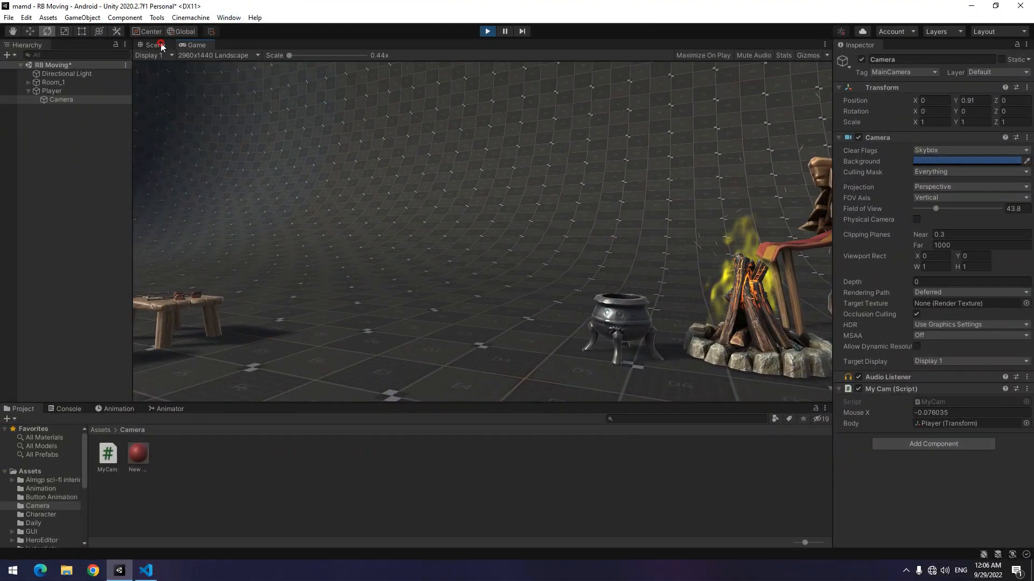
Step: Watch the Scene view during play, tilt the Player cylinder upright, and select the Camera
click(151, 44)
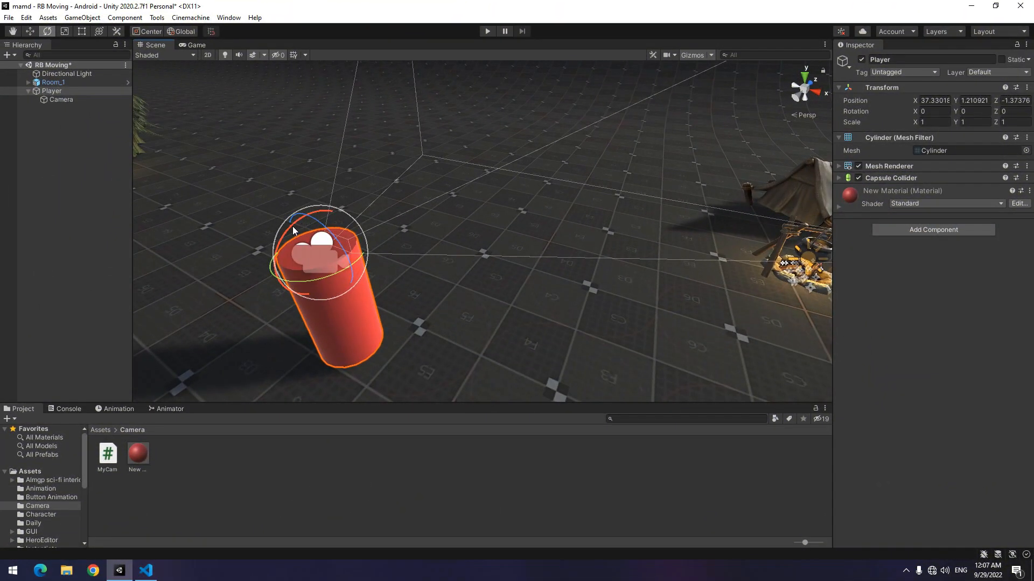
drag(293, 231, 313, 198)
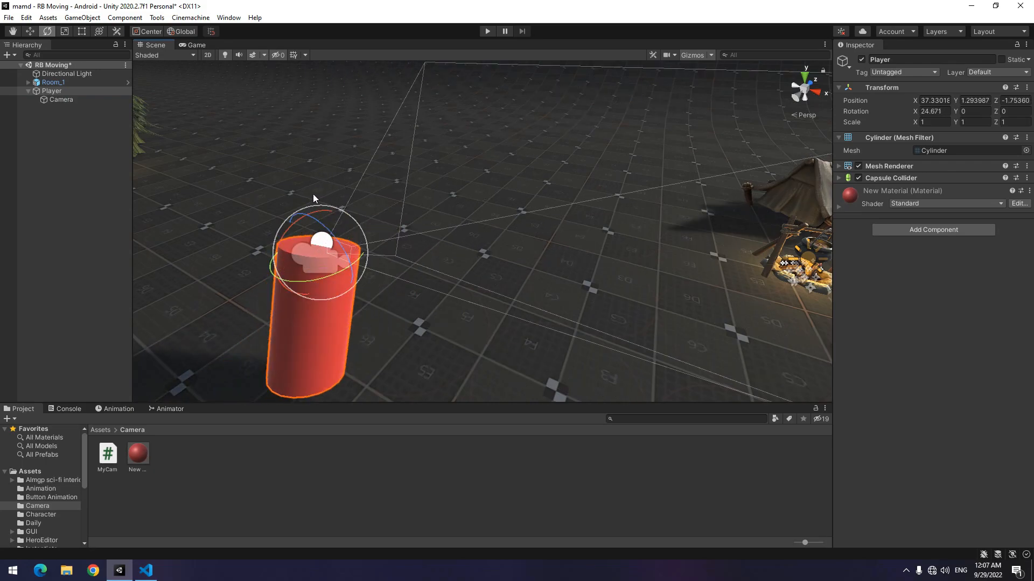
click(61, 100)
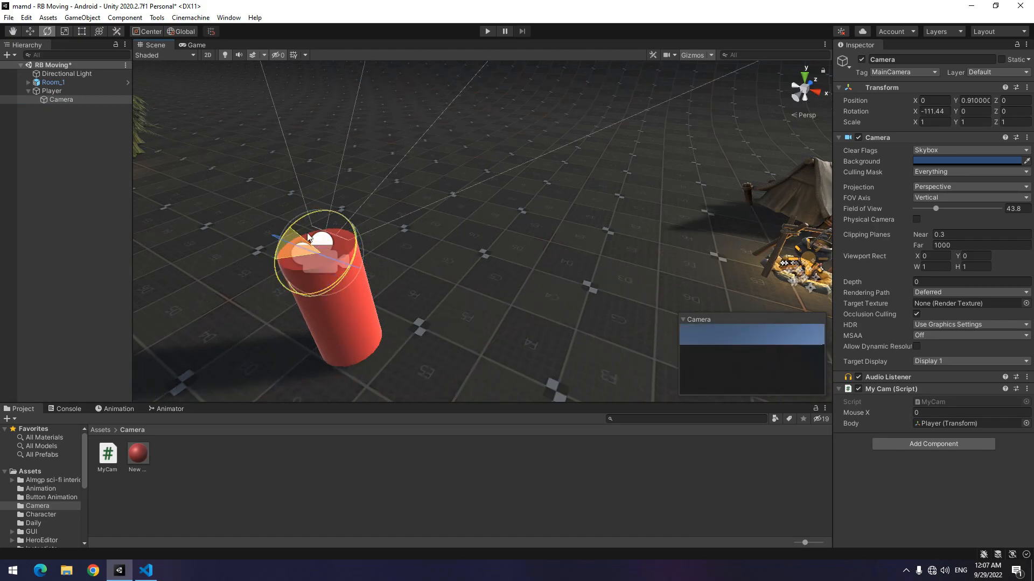
Step: Add public MouseY and Head fields and rotate Head around Vector3.left from Mouse Y
click(146, 571)
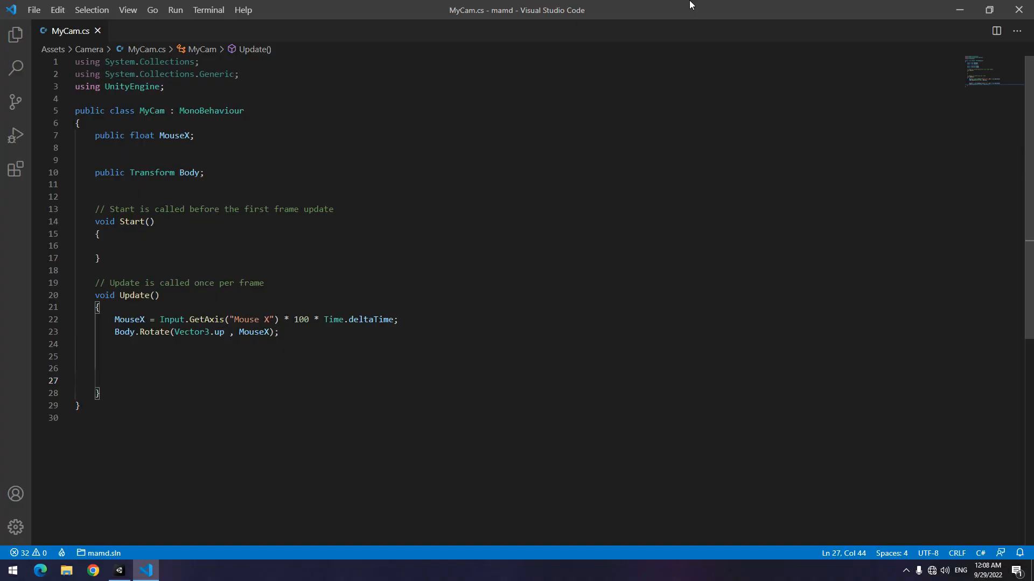
text(public float MouseY;)
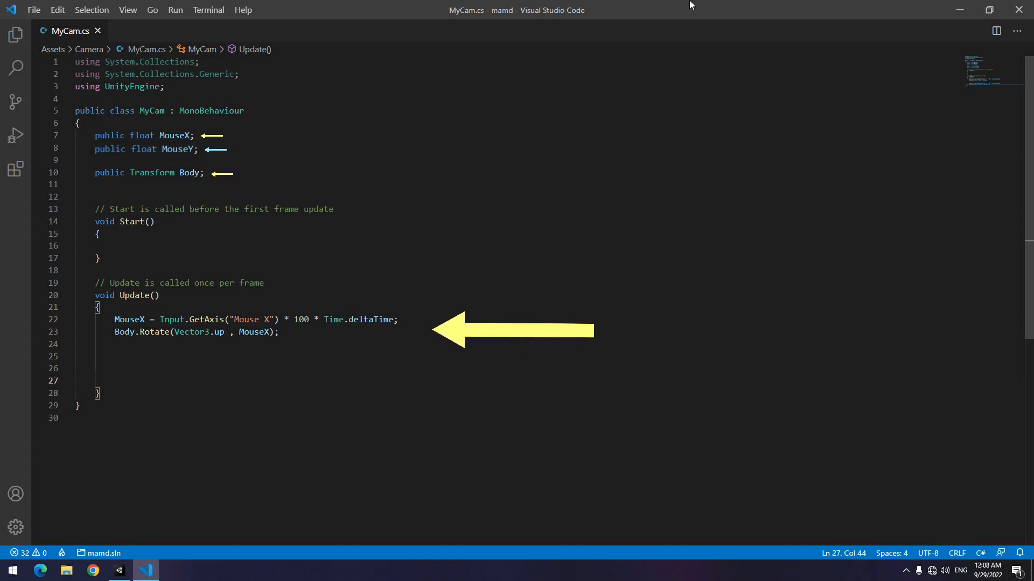
text(public Transform Head;)
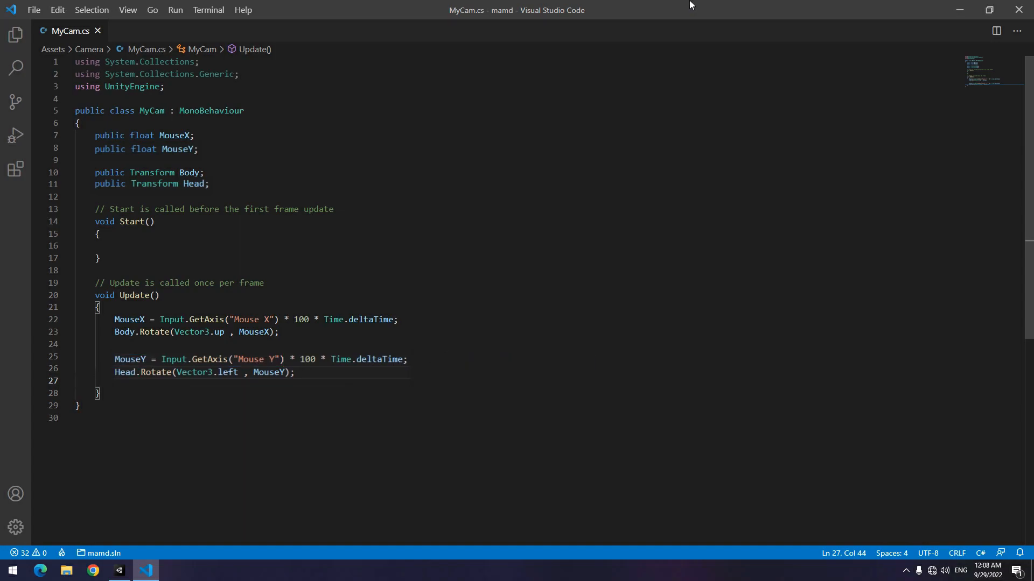
double_click(206, 373)
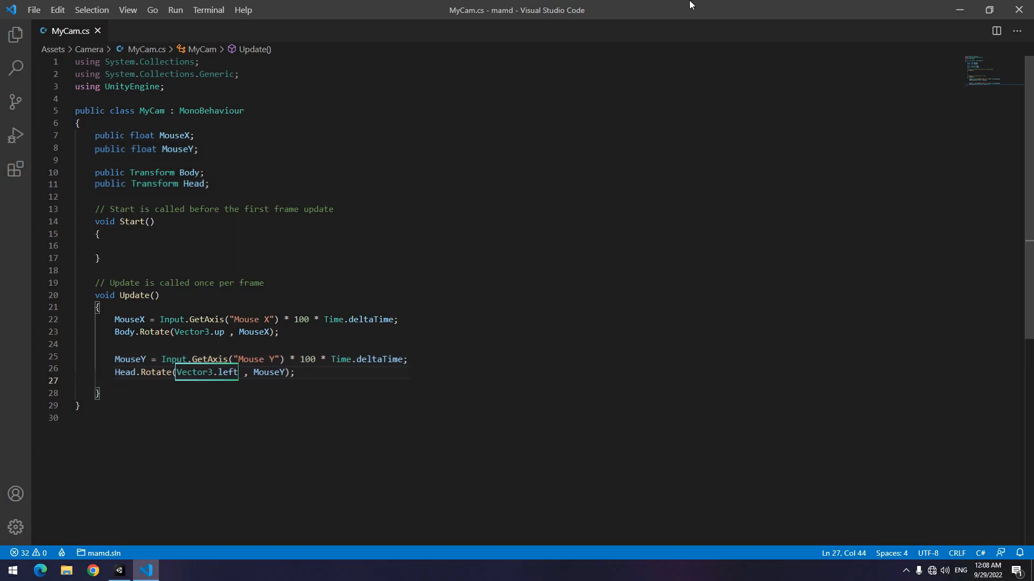
click(117, 570)
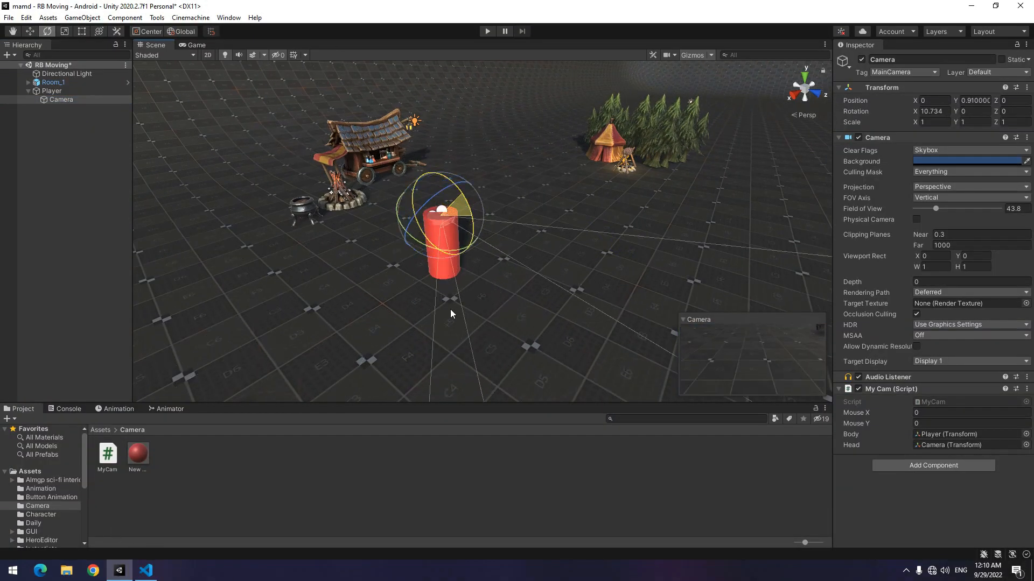
Step: Return to MyCam.cs in Visual Studio Code for further edits
click(145, 570)
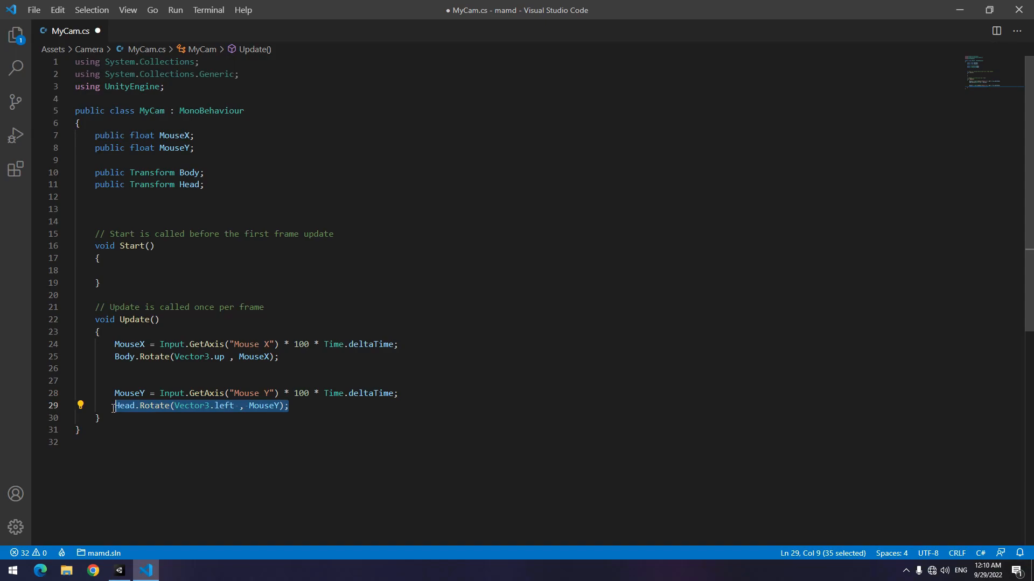
Step: Add a public float Angle, subtract MouseY from it, and clamp it between -90 and 90
text(public float Angle;)
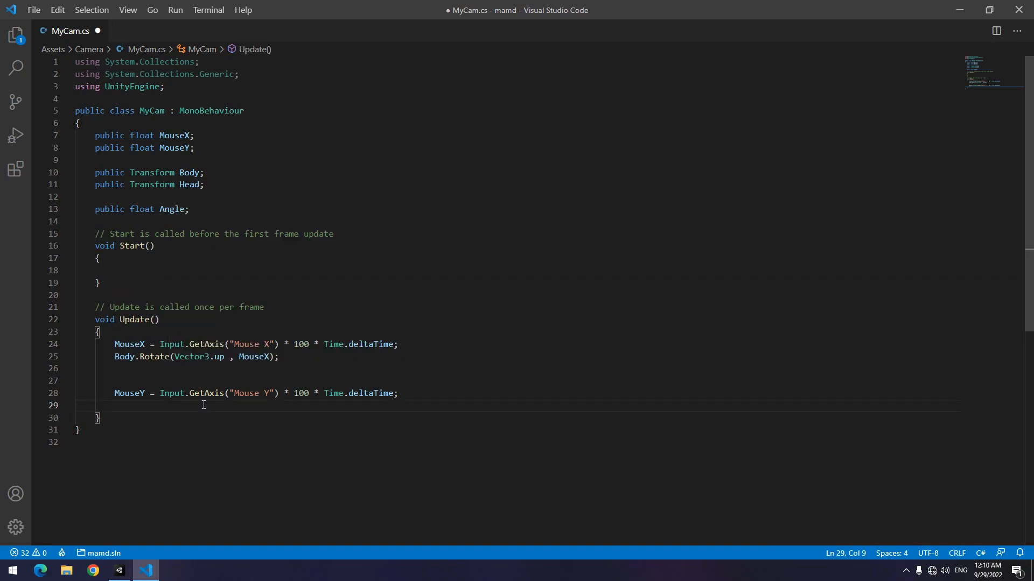
text(Angle)
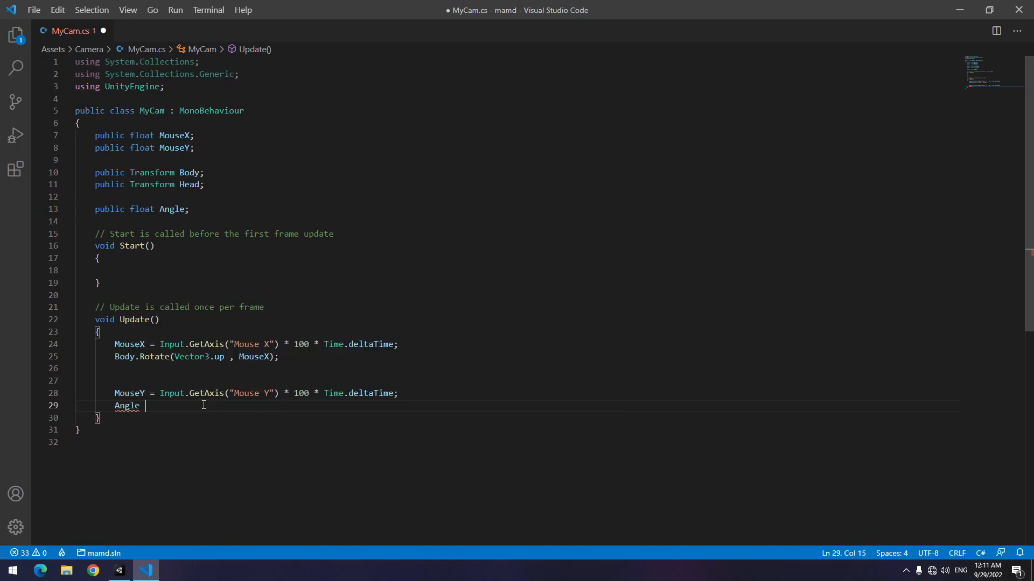
text(-= MouseY;)
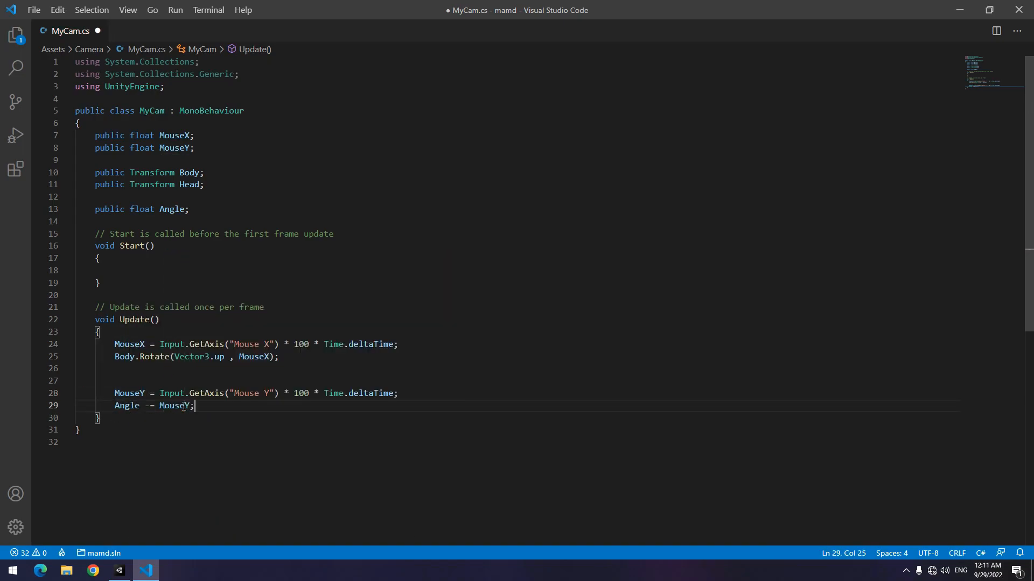
text(Angle)
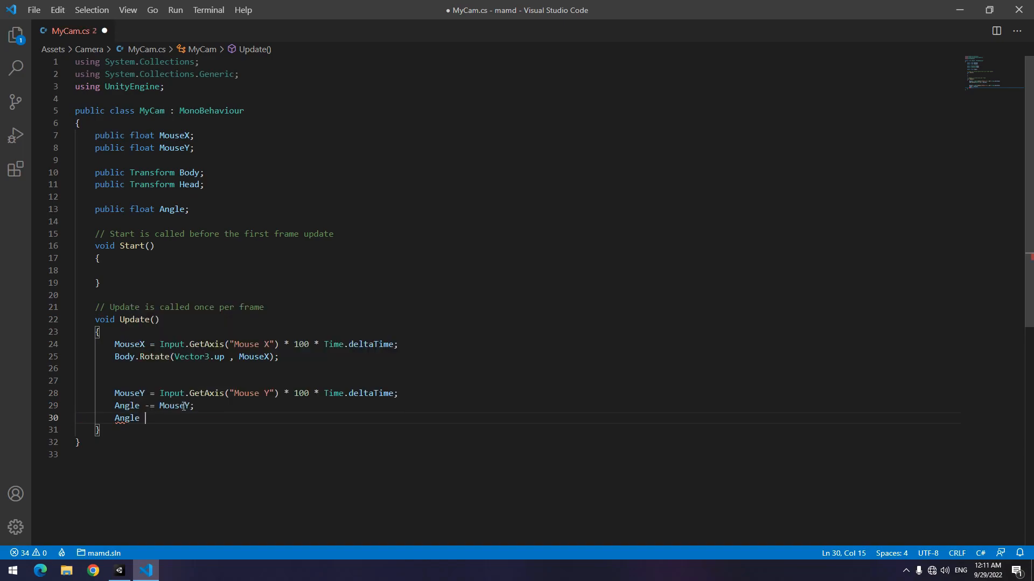
text(= Mathf.Clamp()
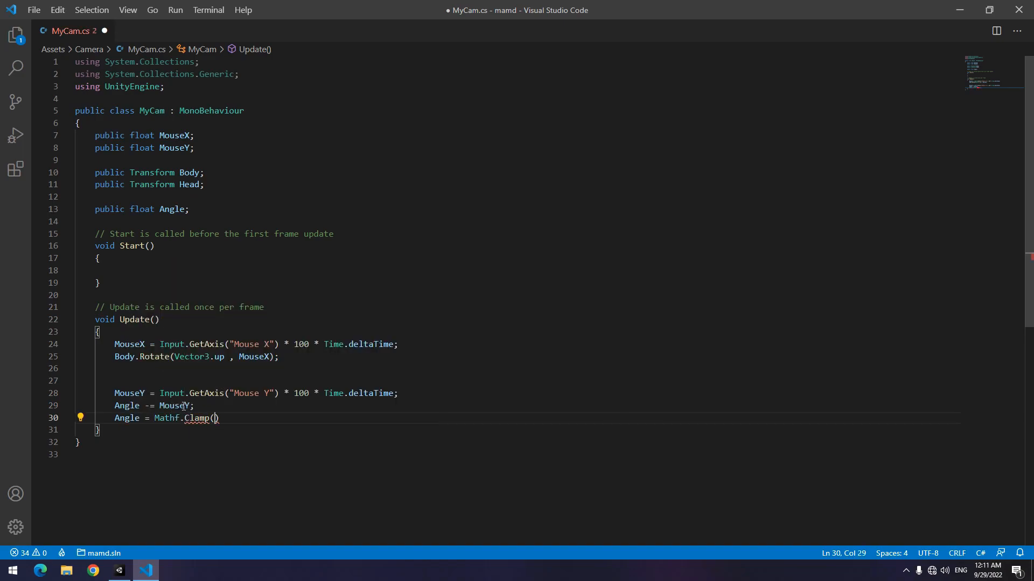
text(Angle , -90 , 90)
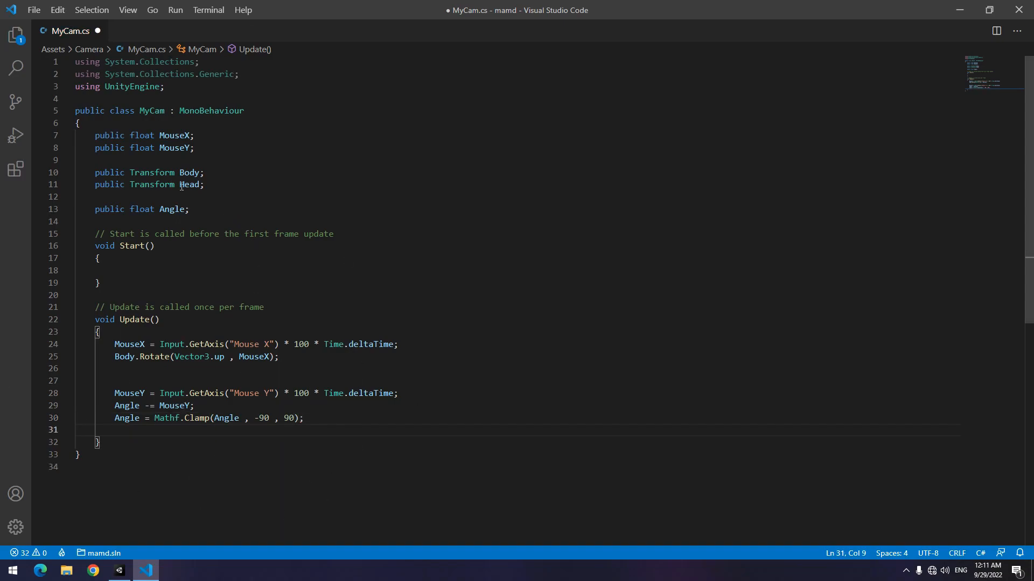
Step: Set Head.localRotation to Quaternion.Euler(Angle, 0, 0) and play-test it in Unity
double_click(189, 184)
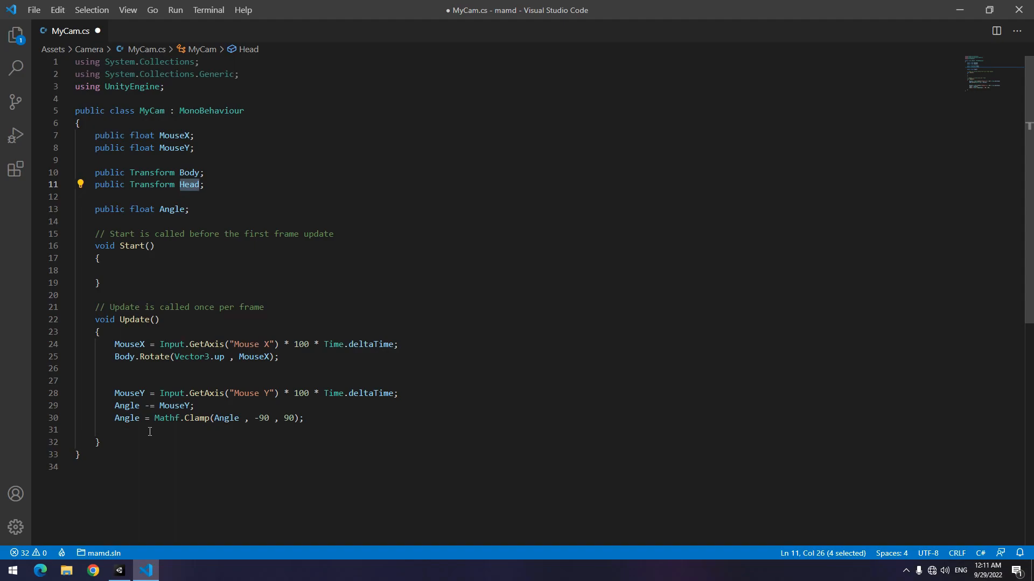
text(Head.loa)
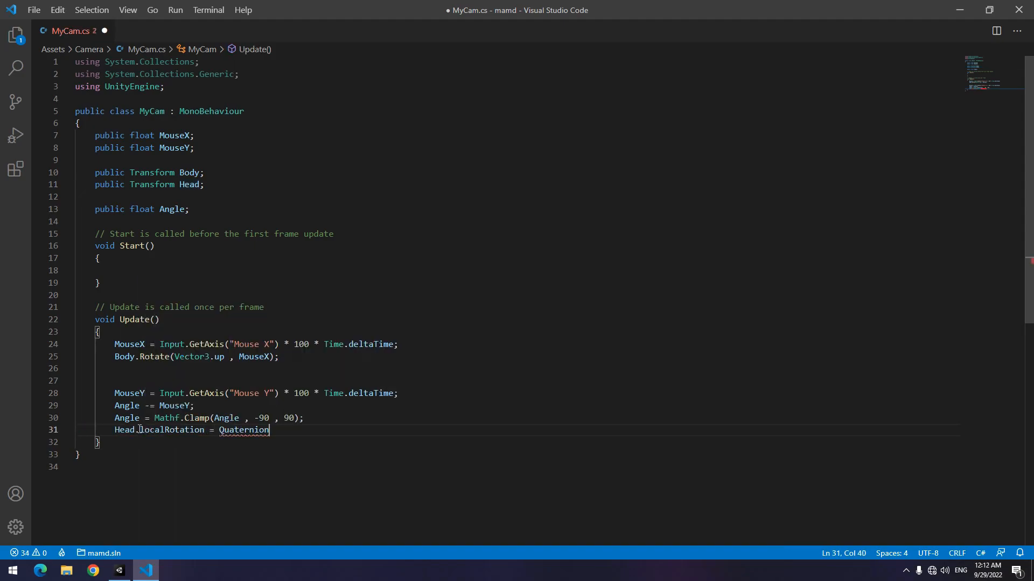
text(.Euler(Angle)
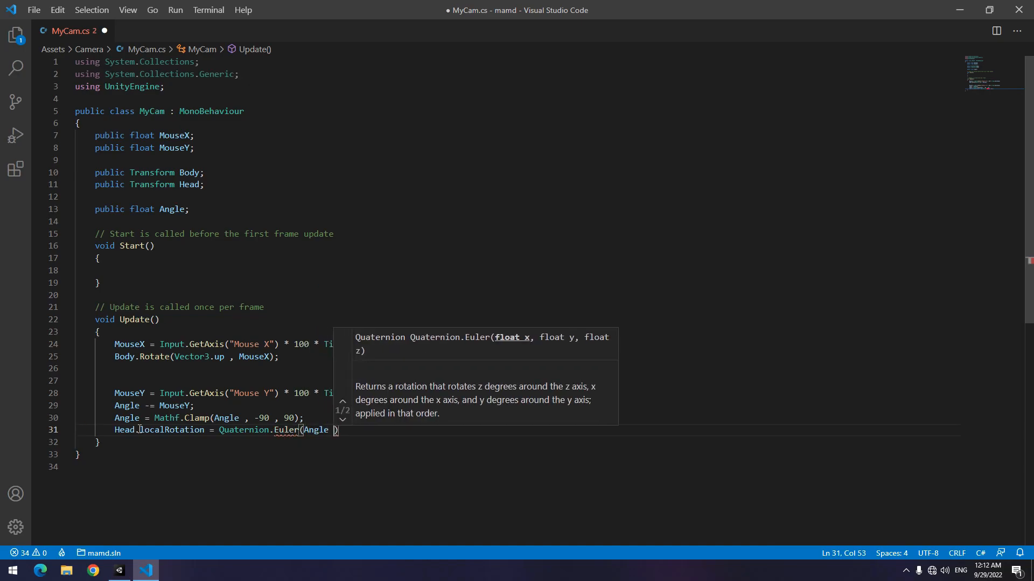
click(117, 570)
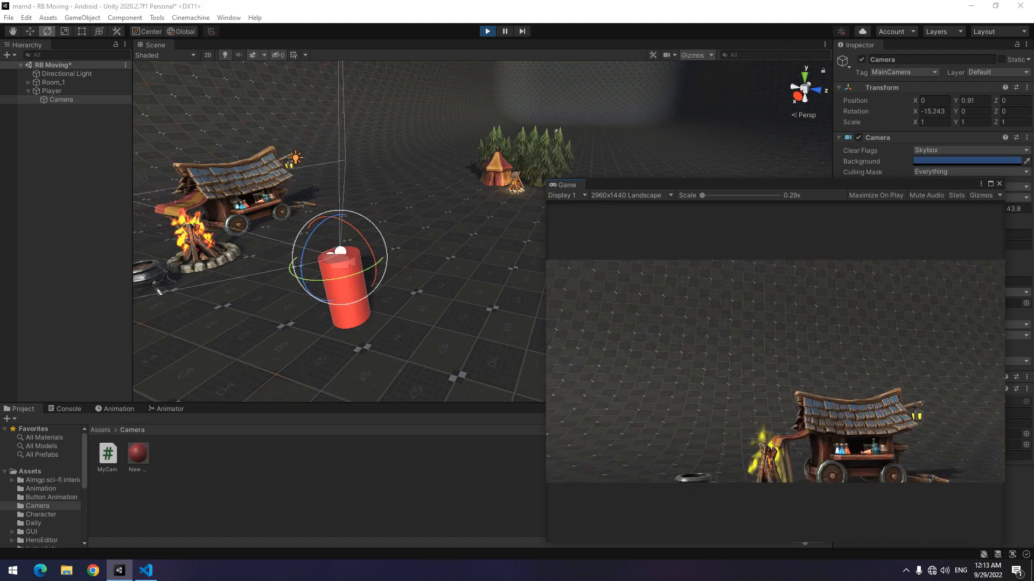
click(505, 32)
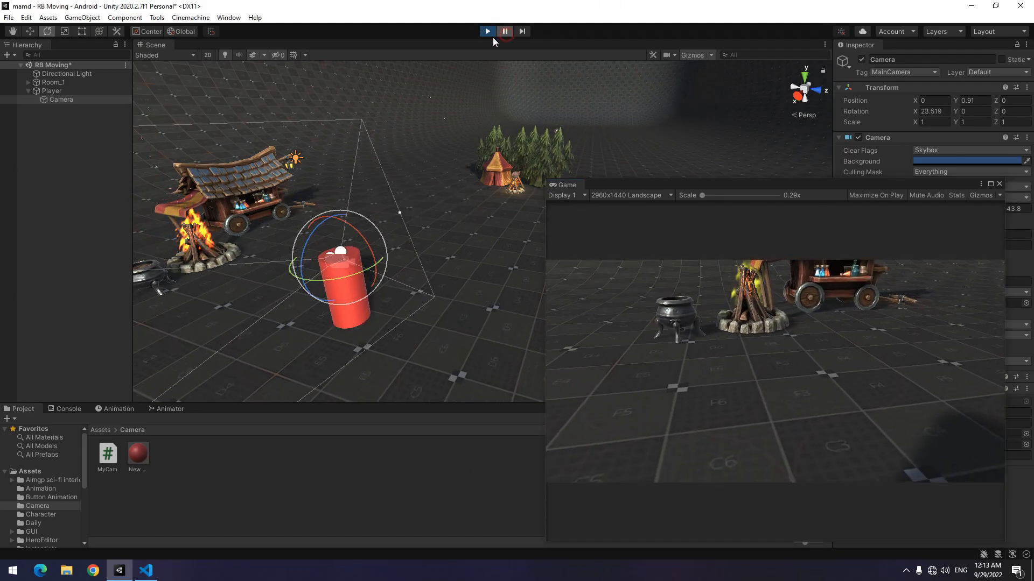
click(145, 570)
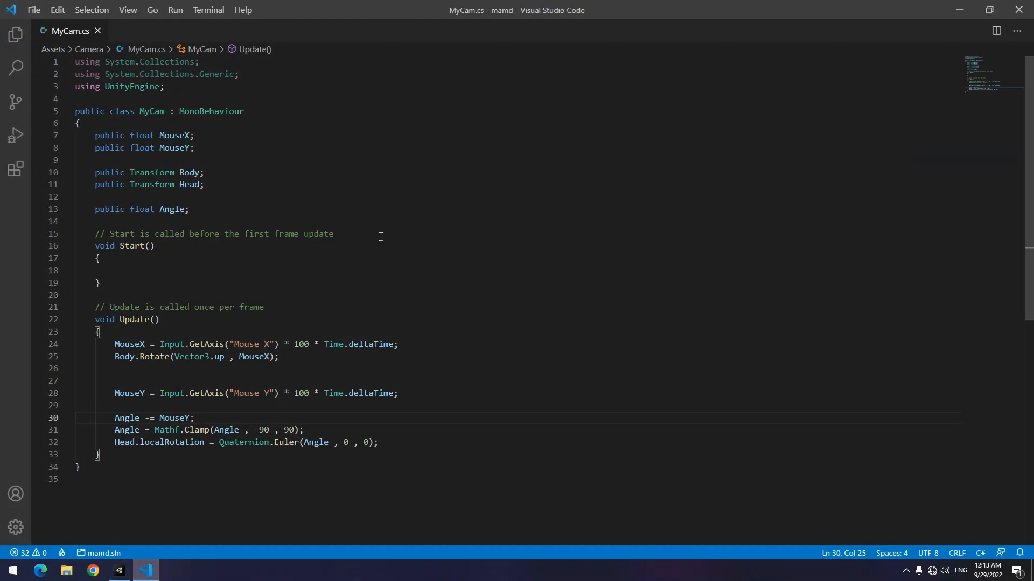
Step: Change the clamp limits to -30 and 45 and begin Cursor.lockState = CursorLockMode.Locked in Start()
double_click(262, 429)
text(Cursor.lockState =)
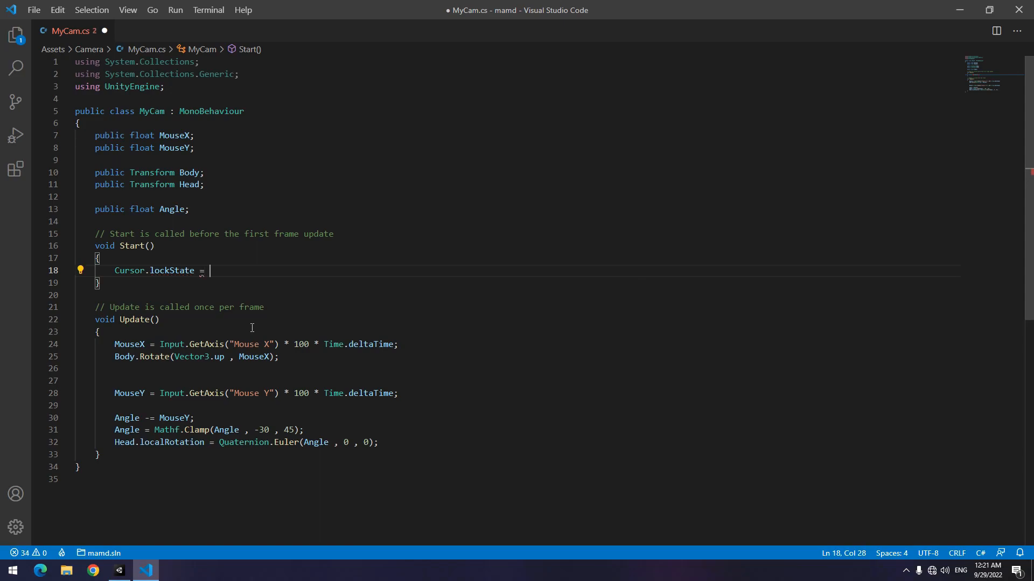
text(curse)
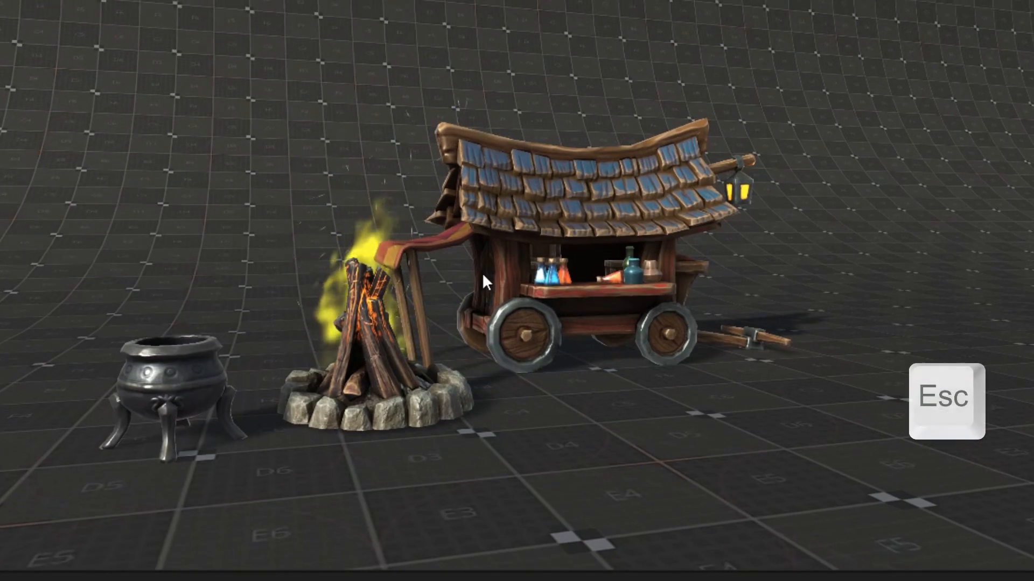
Step: Release the locked cursor with Esc after looking around the camp in play mode
key(Escape)
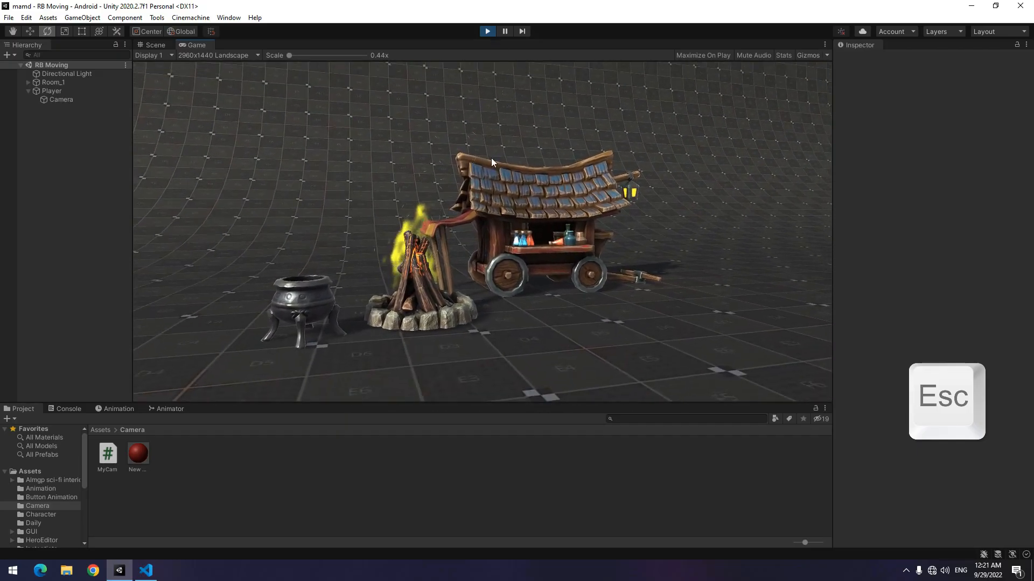